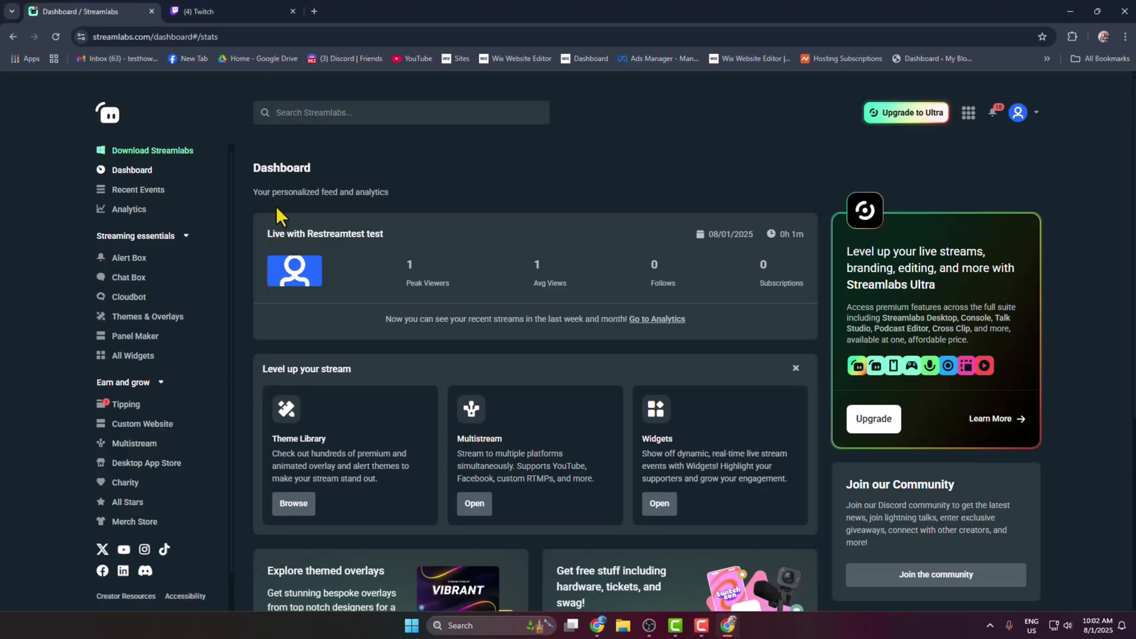
mouse_move(952, 135)
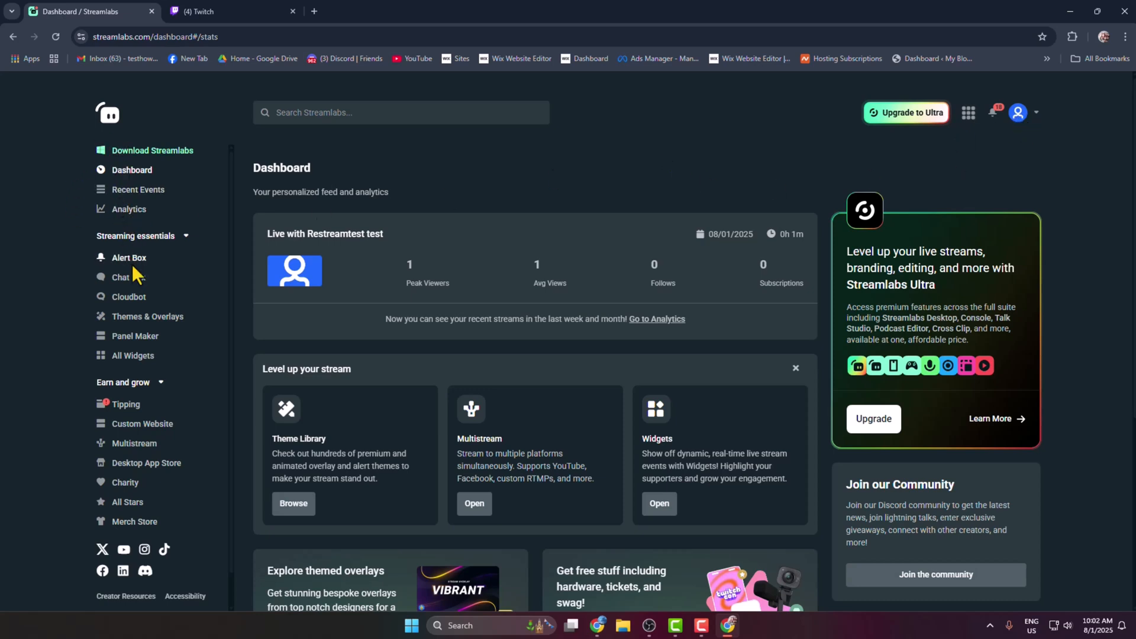
Review the Chat Box widget's style list and keep the Clean style
left_click(120, 277)
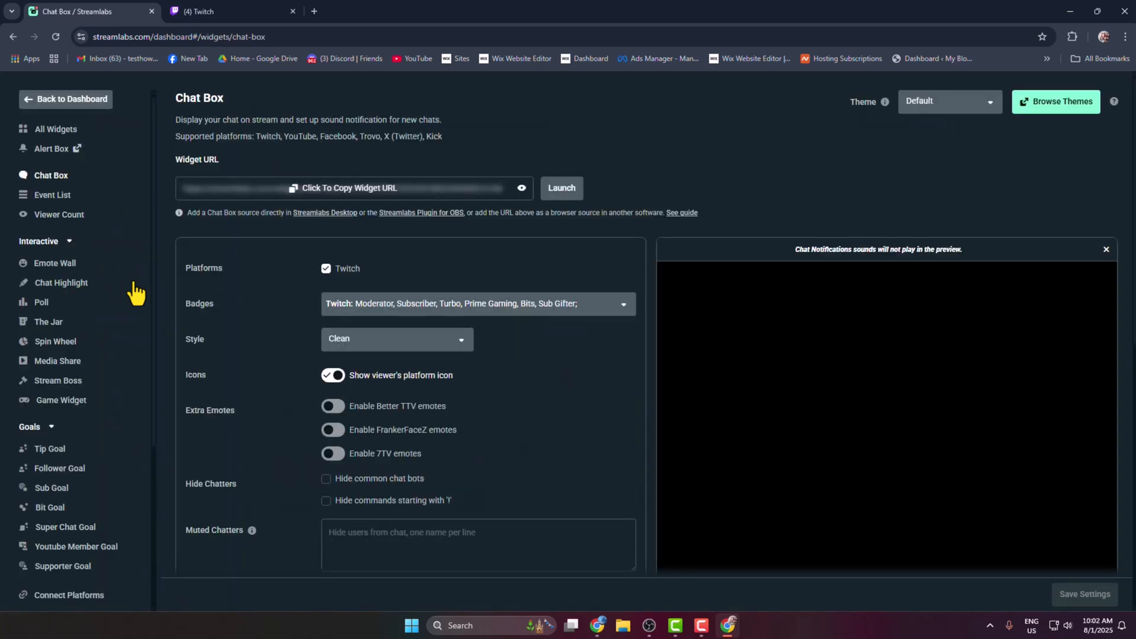
scroll("down", 3)
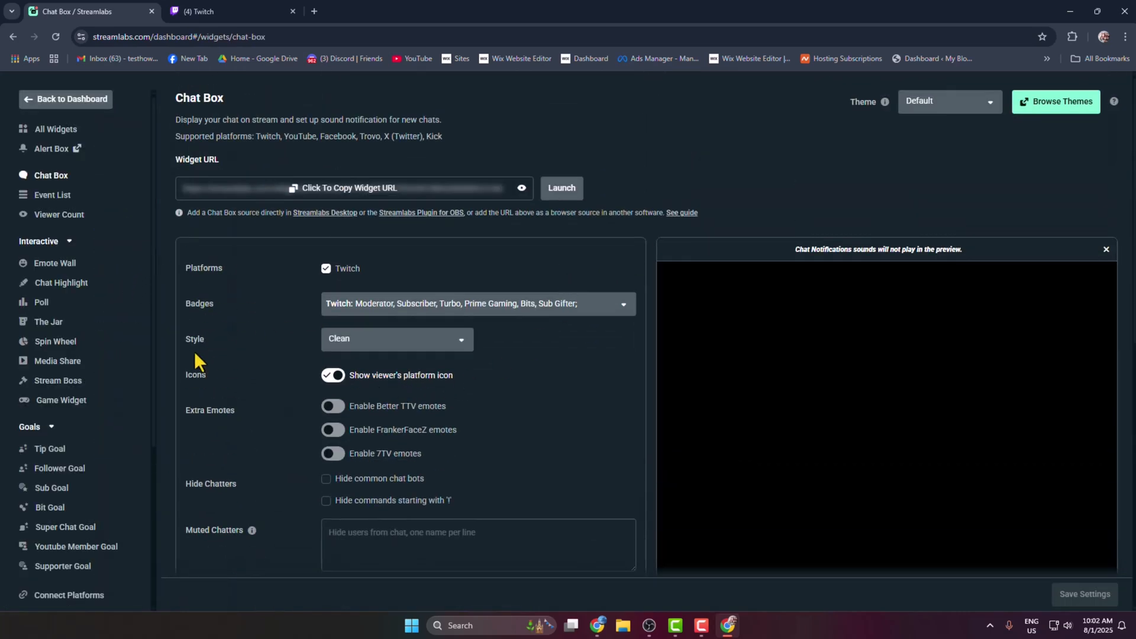
left_click(396, 338)
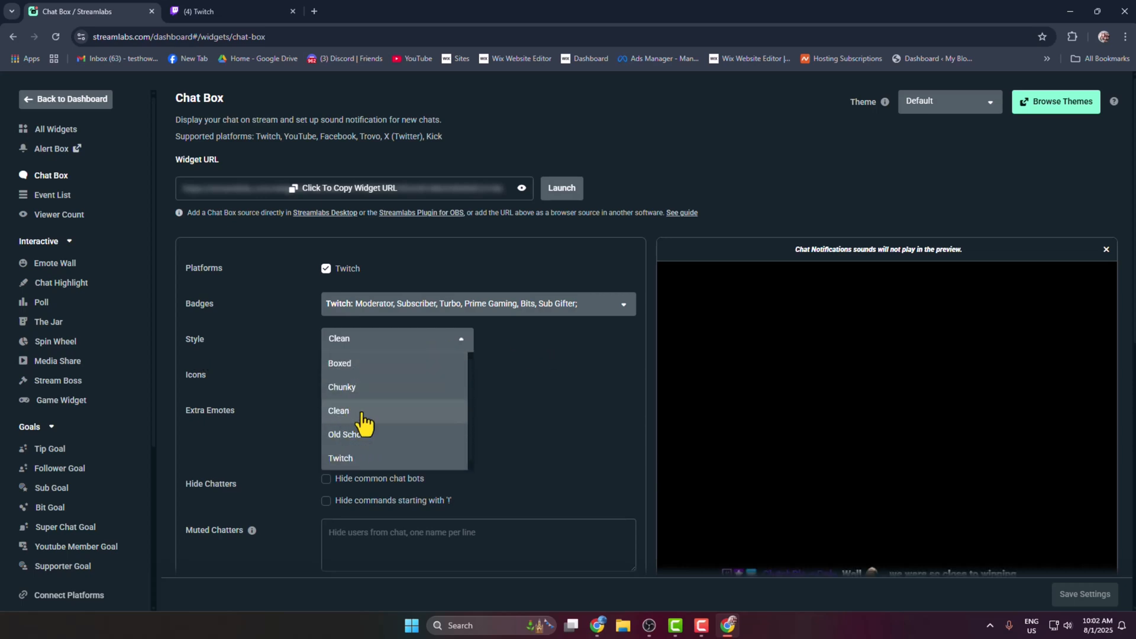
left_click(338, 411)
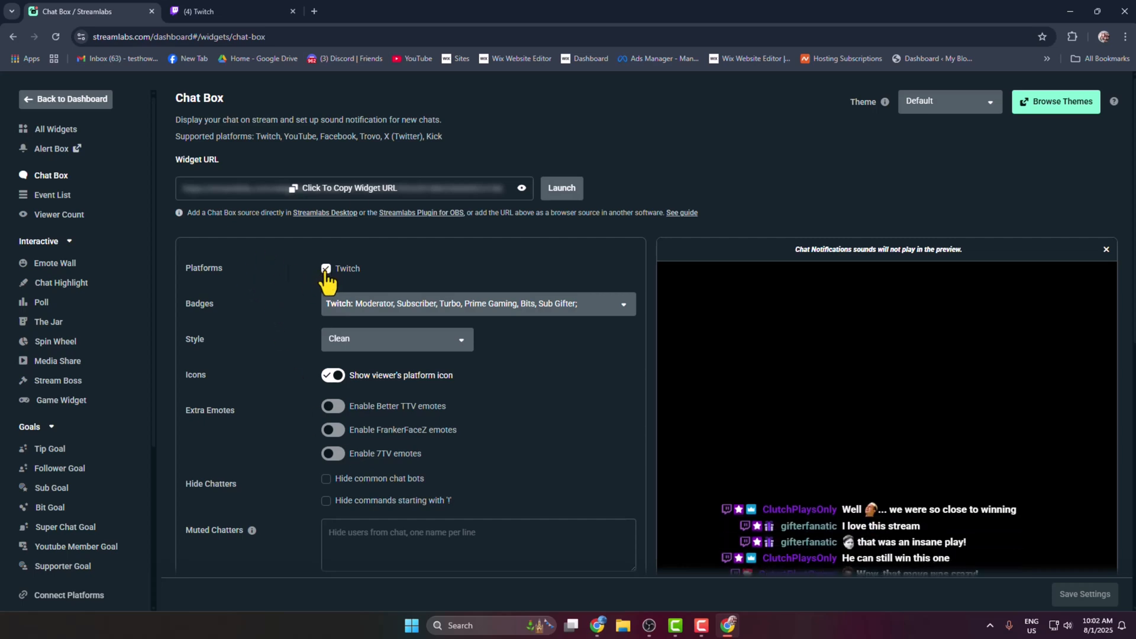
scroll("down", 3)
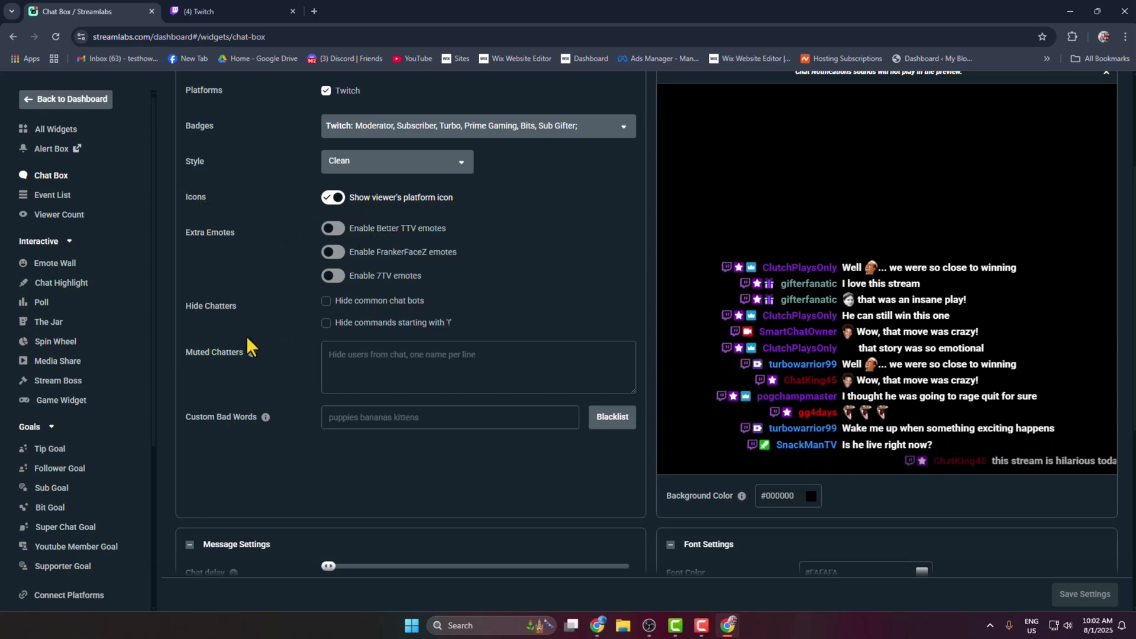
scroll("down", 3)
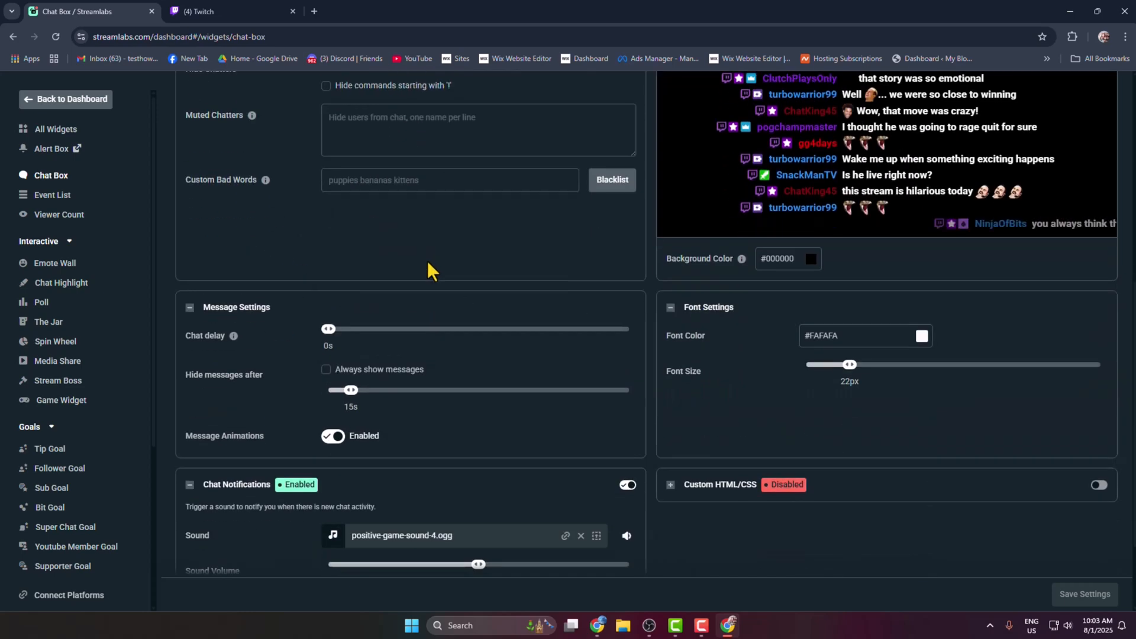
scroll("down", 3)
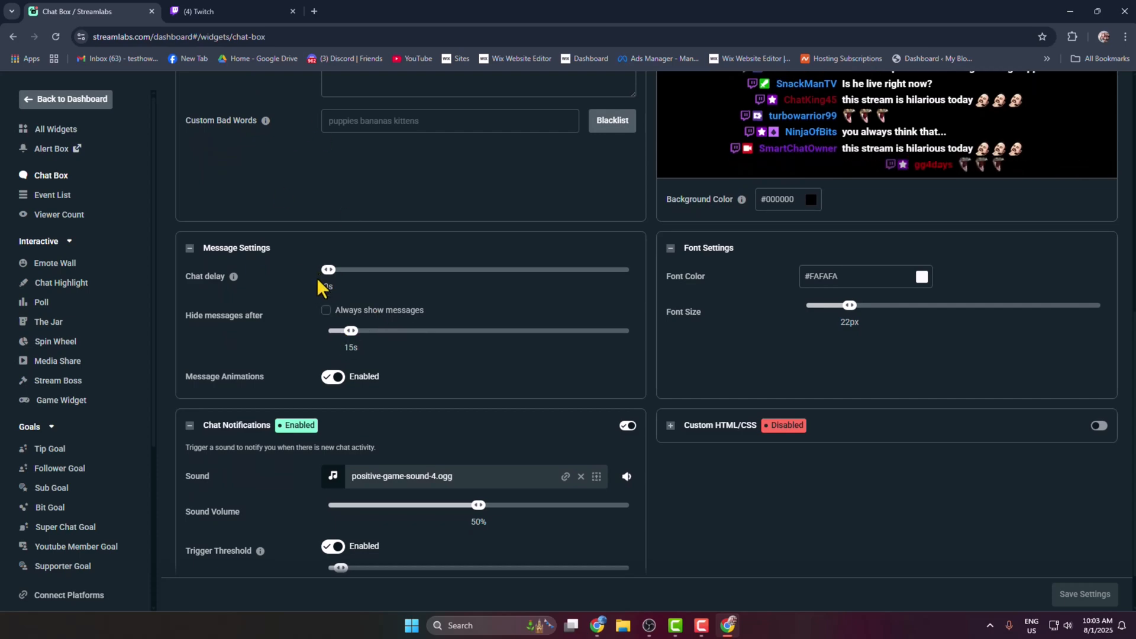
scroll("down", 3)
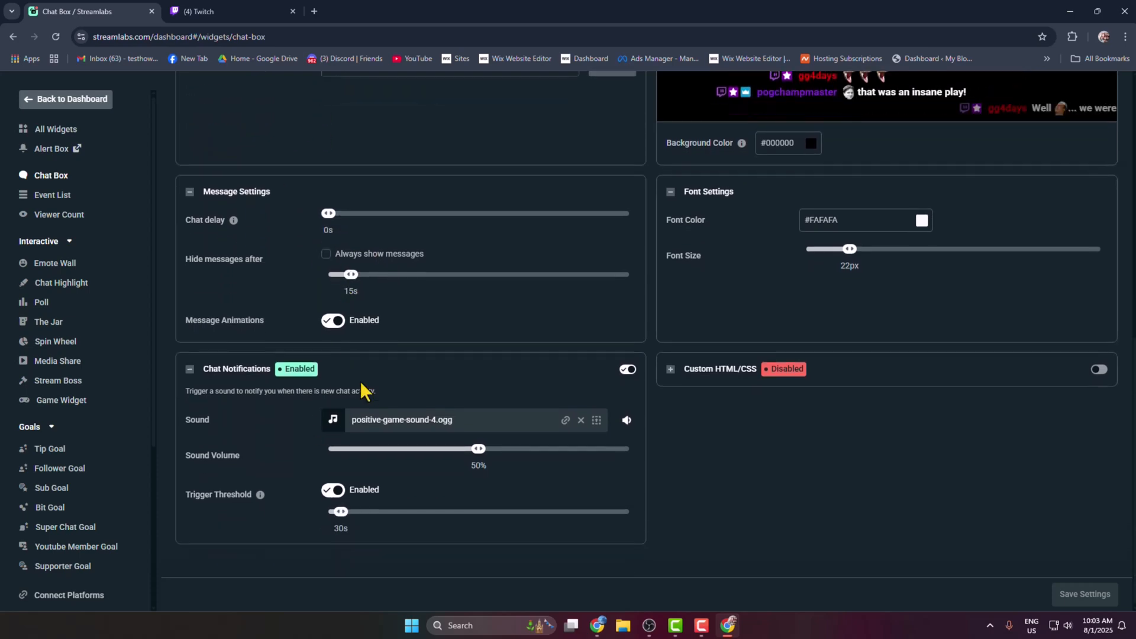
scroll("down", 3)
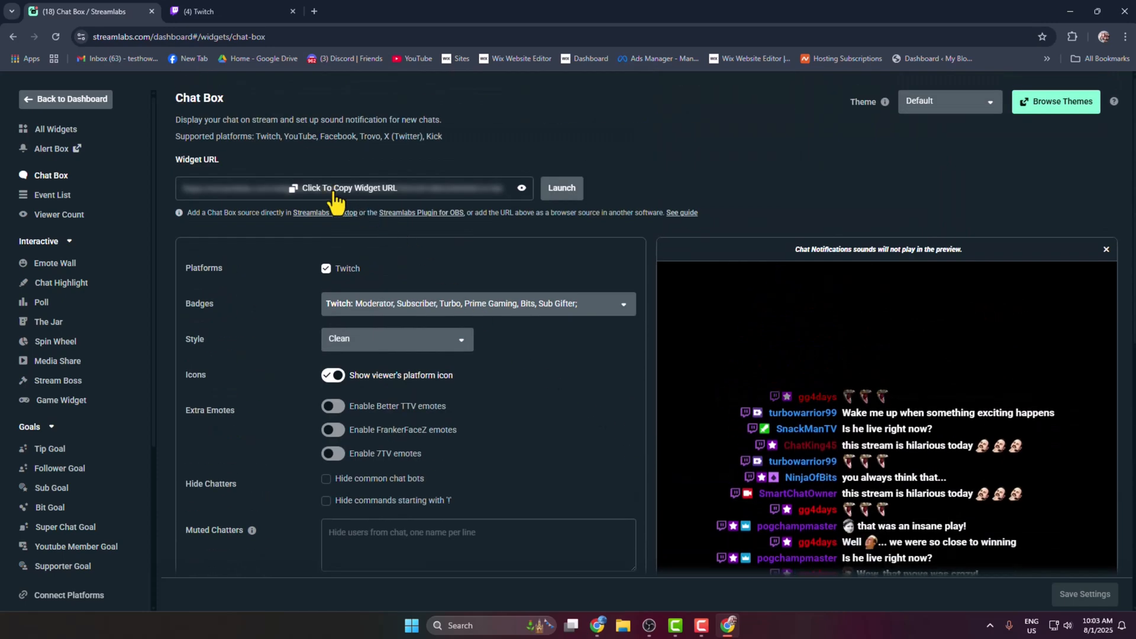
Copy the chat box widget URL, confirming the sharing warning
left_click(349, 188)
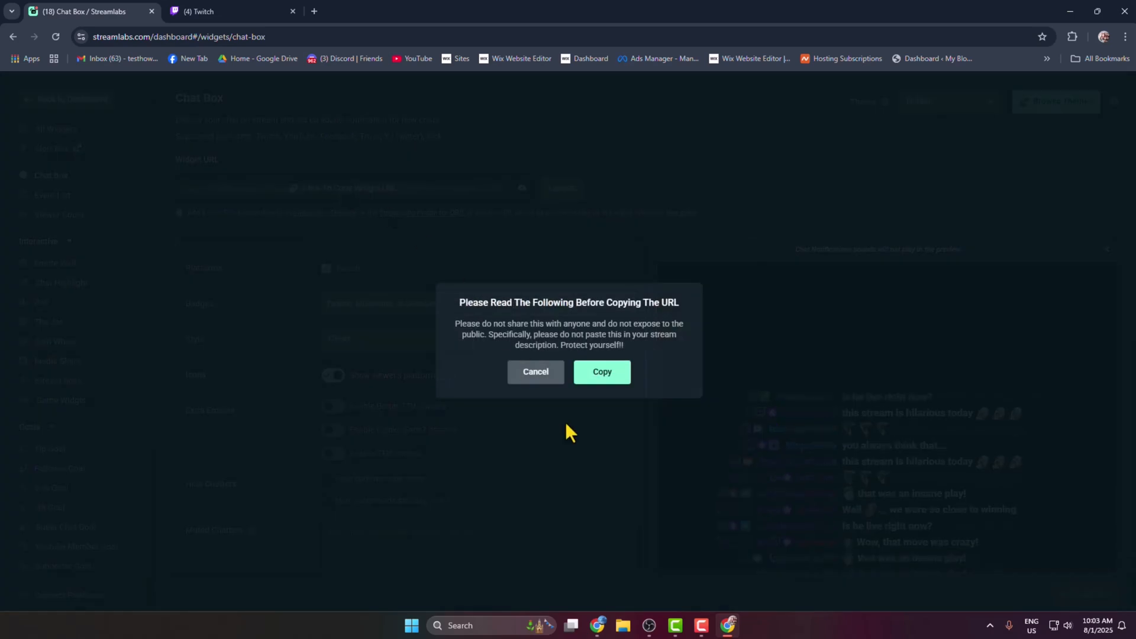
left_click(602, 372)
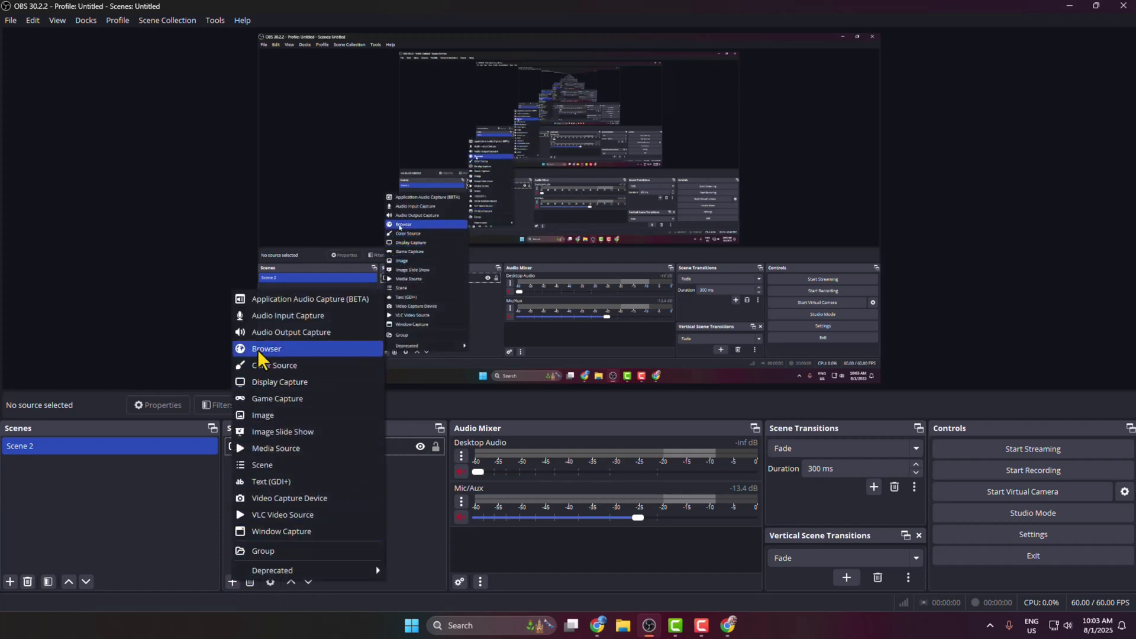
Add a browser source named Chat with the widget URL, then go to the Twitch stream manager
left_click(266, 348)
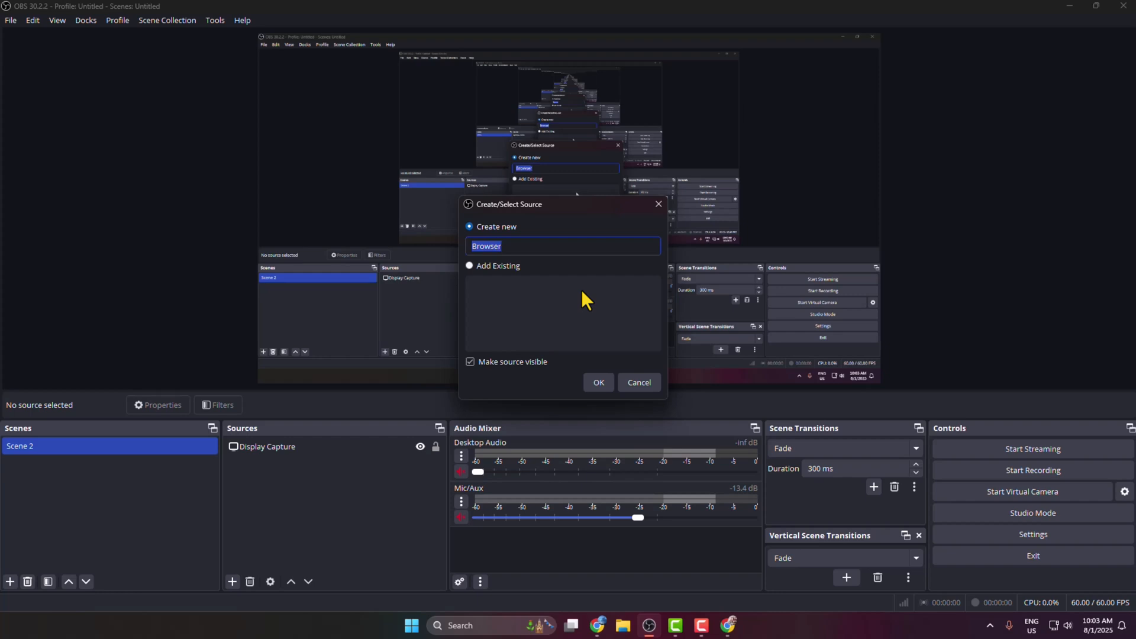
type("Chat")
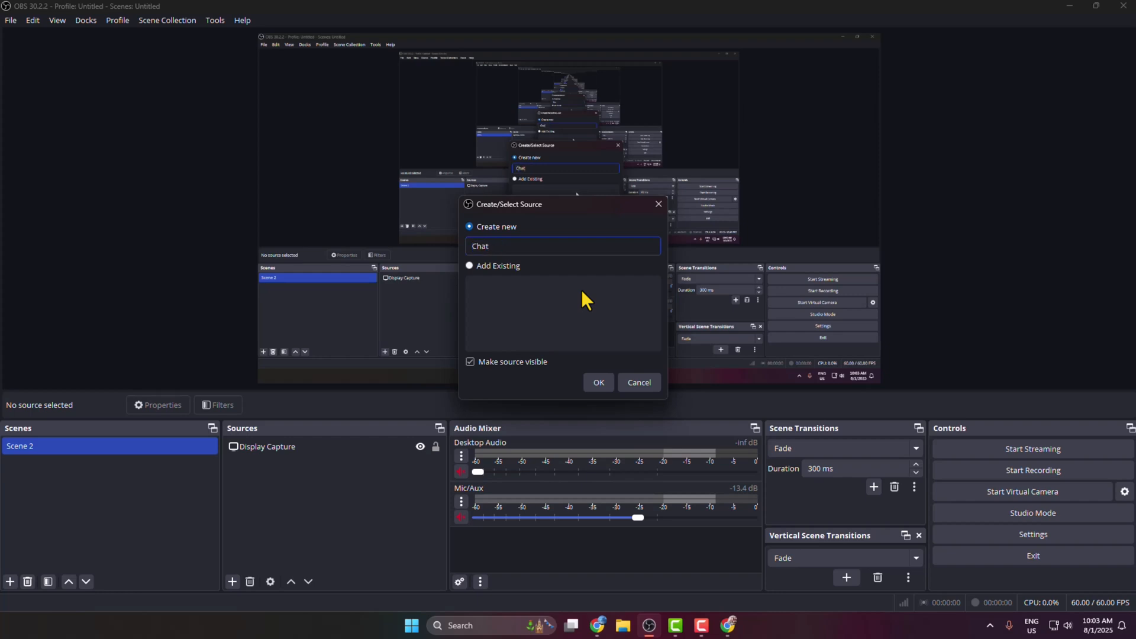
left_click(598, 382)
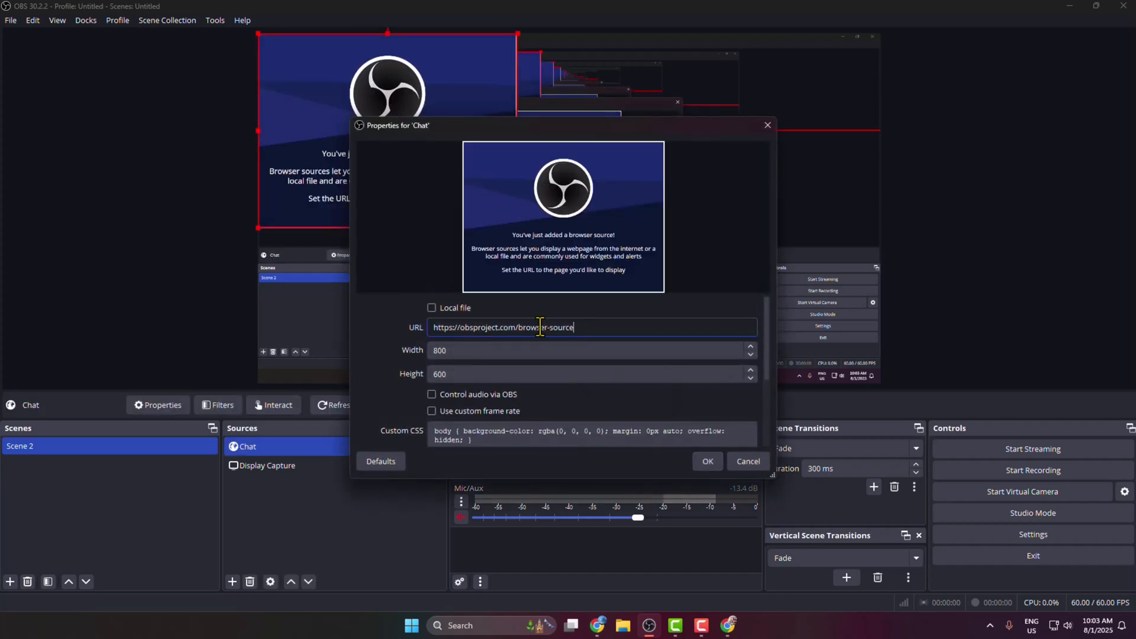
type("7D64A0B2E727A7078F61F507660C4B3D178EEF20DF13107A3A22BD93DCEE3391F73C4976B75")
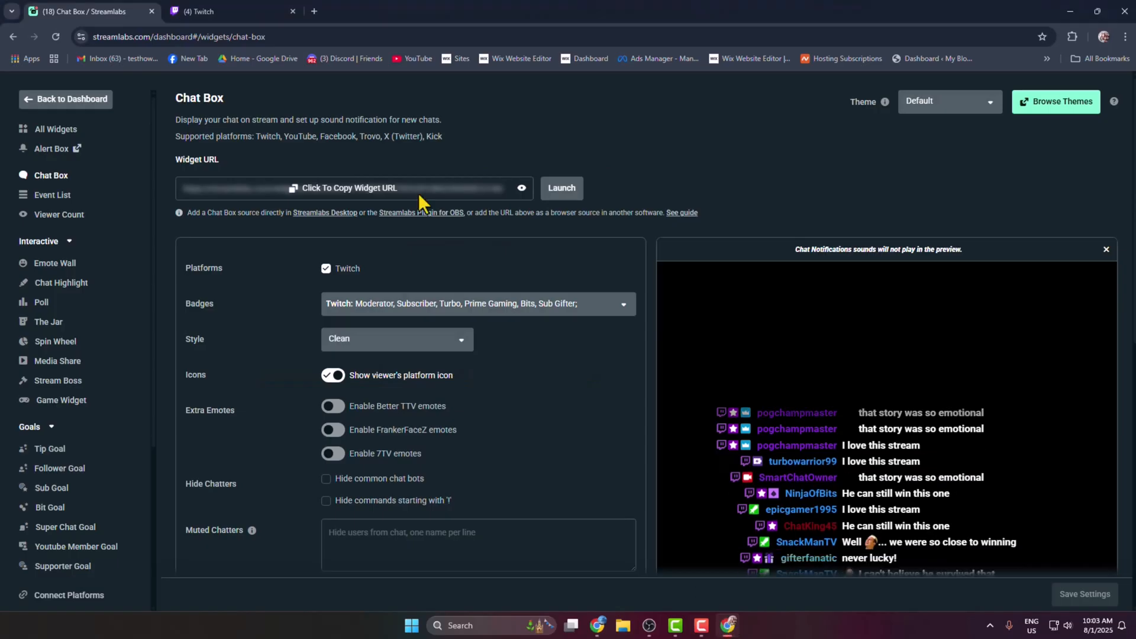
left_click(232, 11)
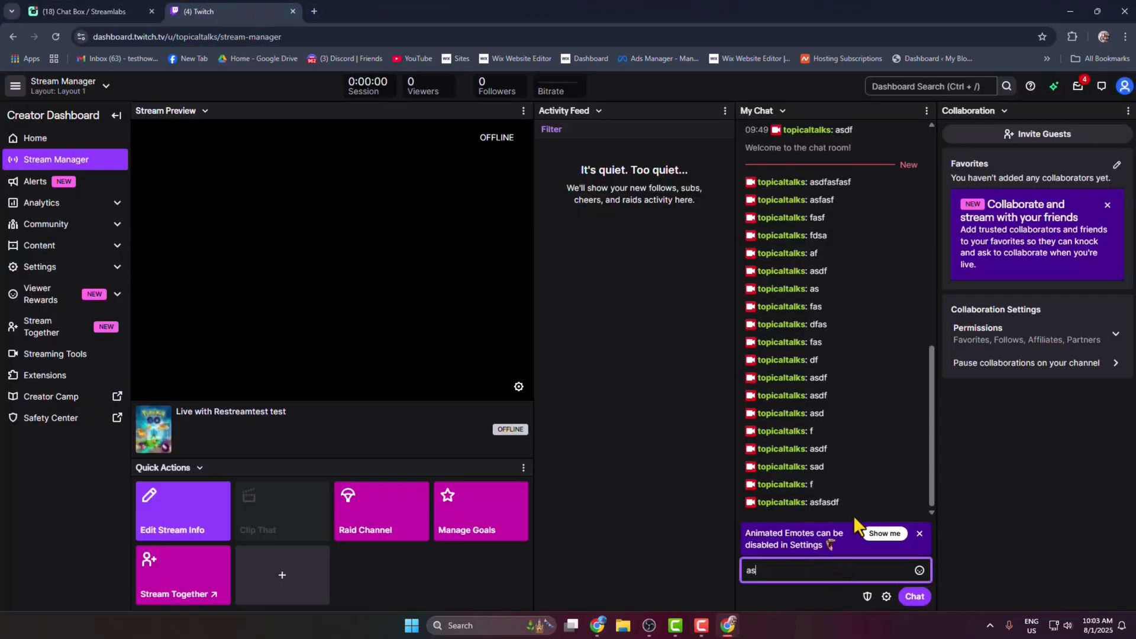